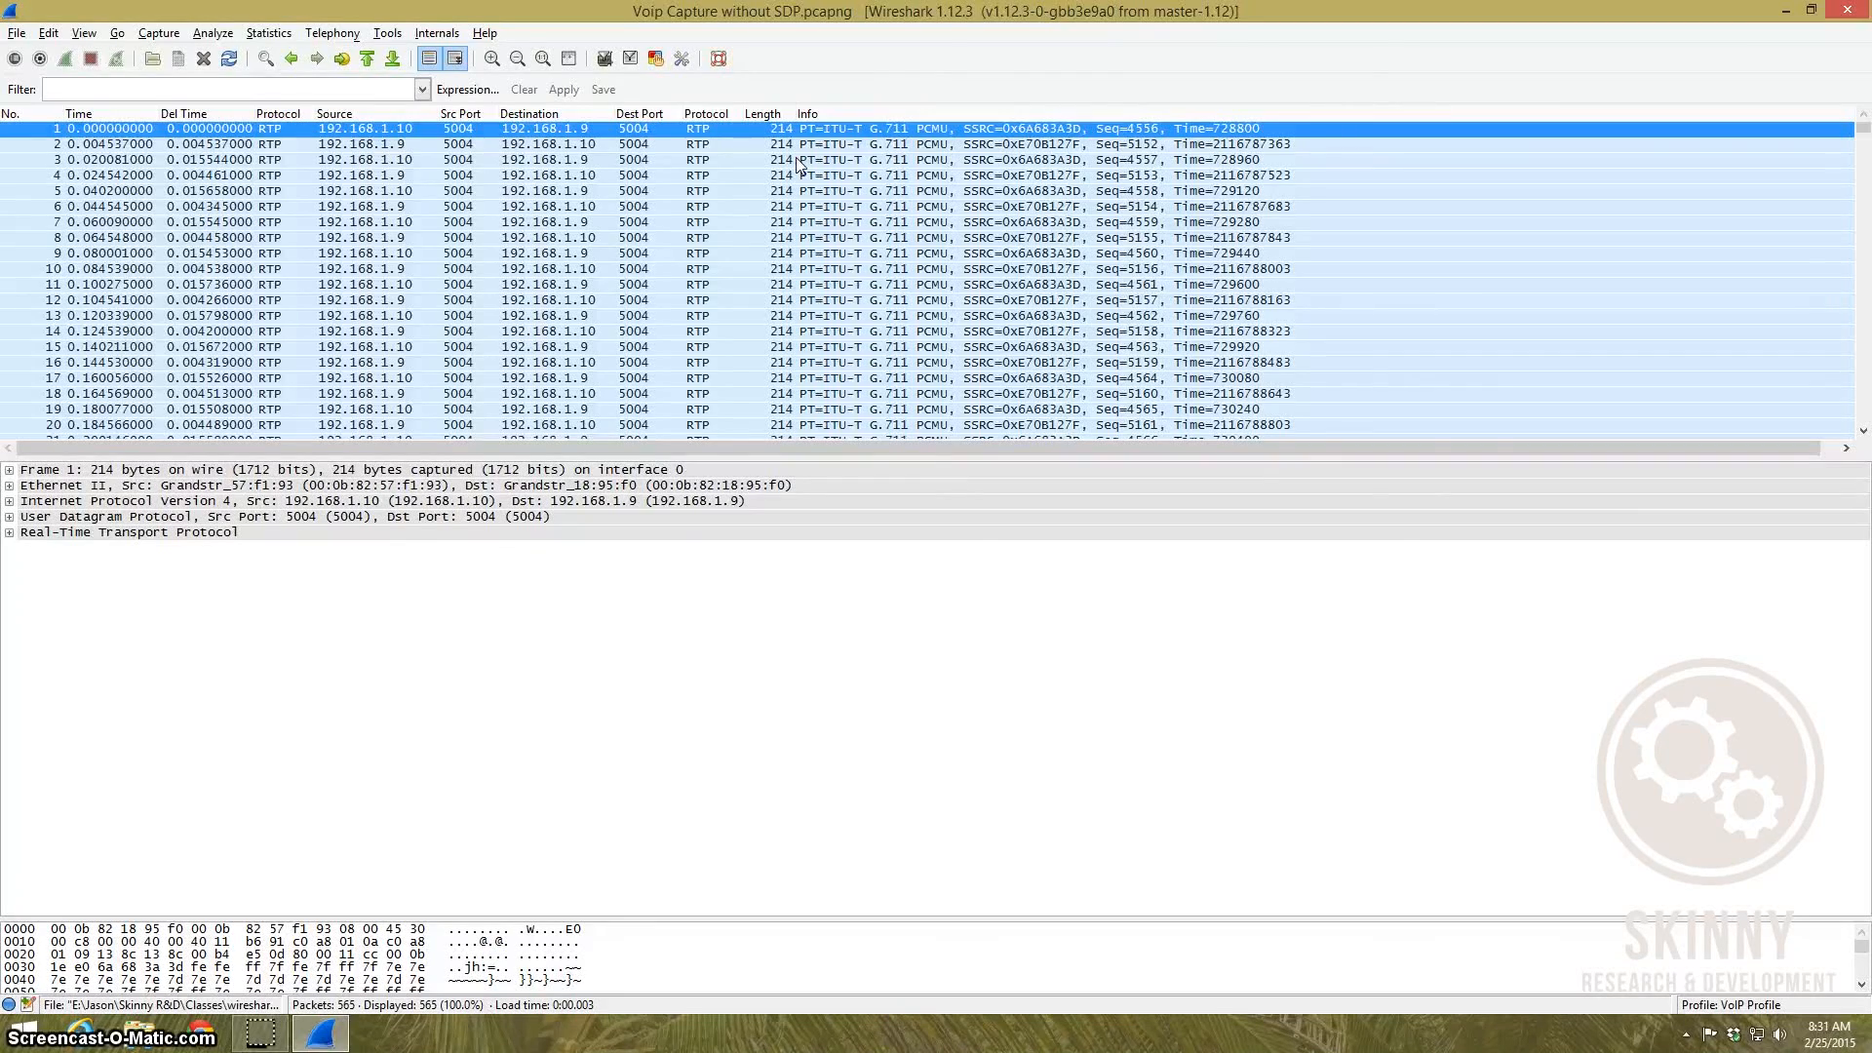
Step: Clear the Decode As rule for packet 10 so port 5004 traffic shows as plain UDP
{"action": "left_click", "coordinate": [624, 267]}
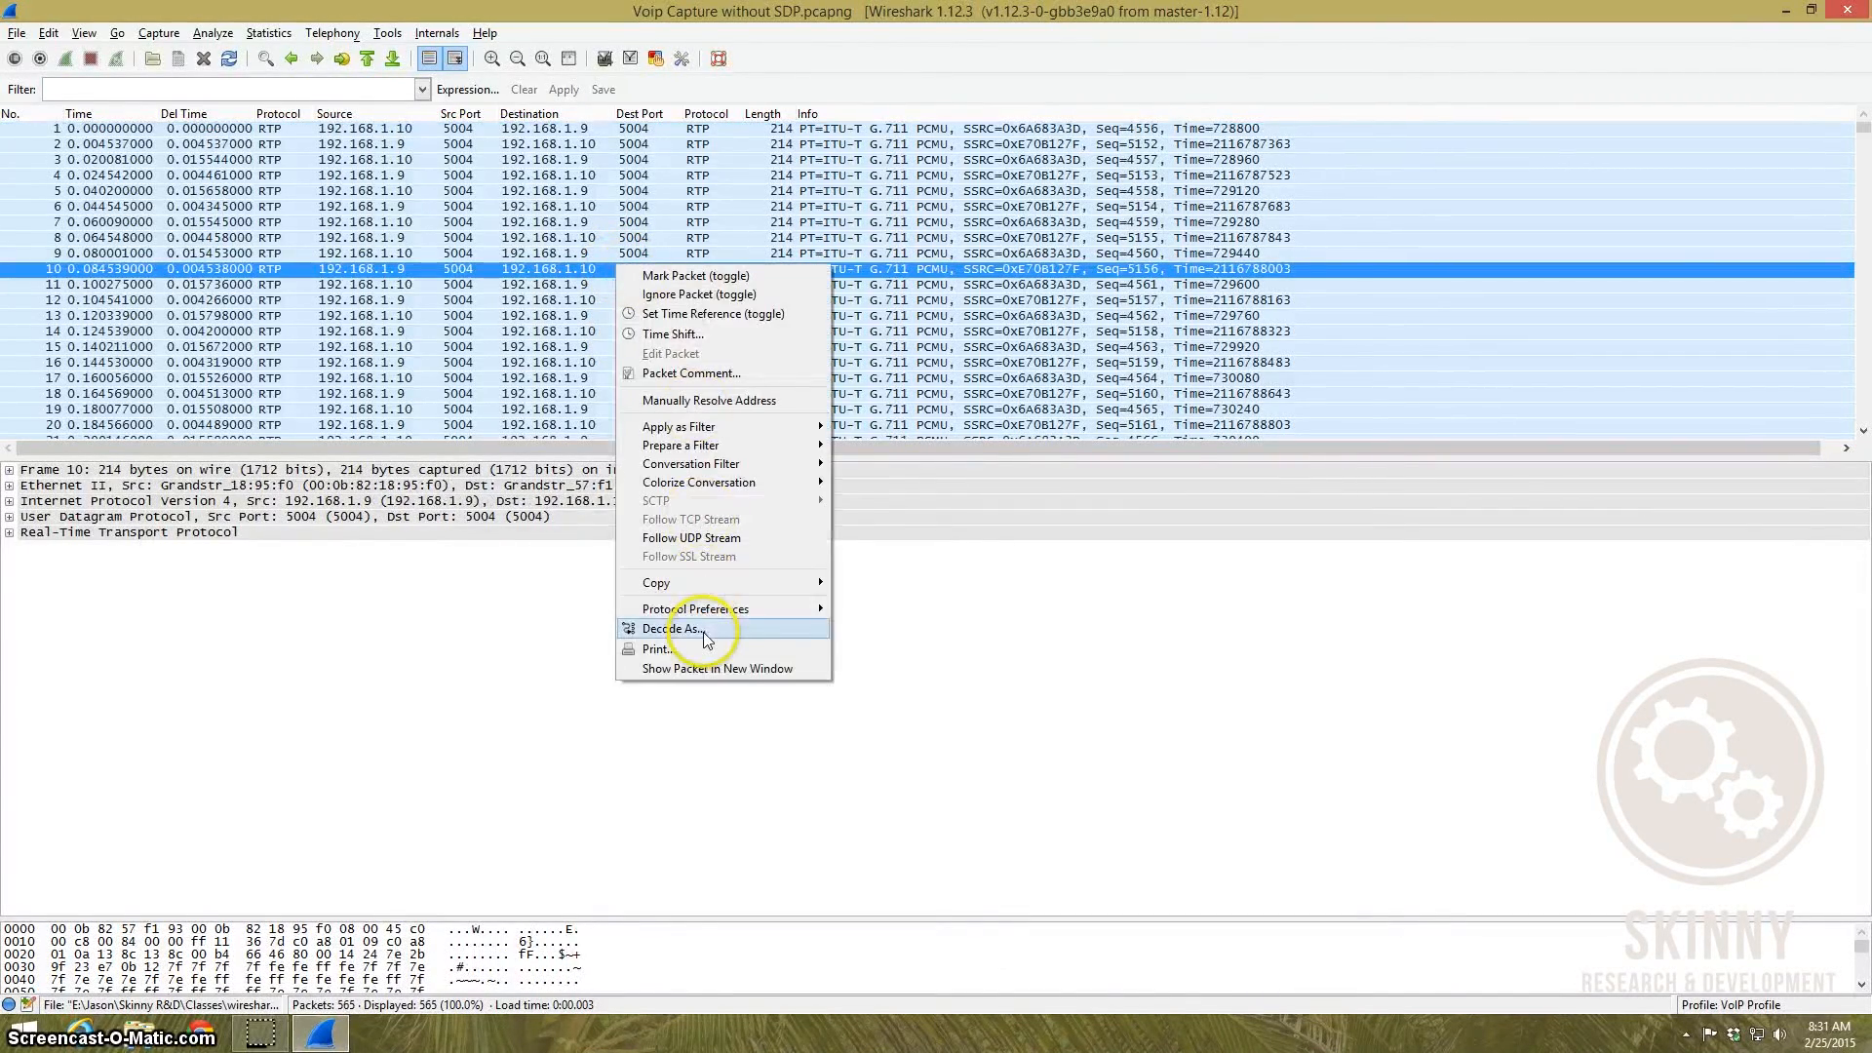
{"action": "left_click", "coordinate": [675, 628]}
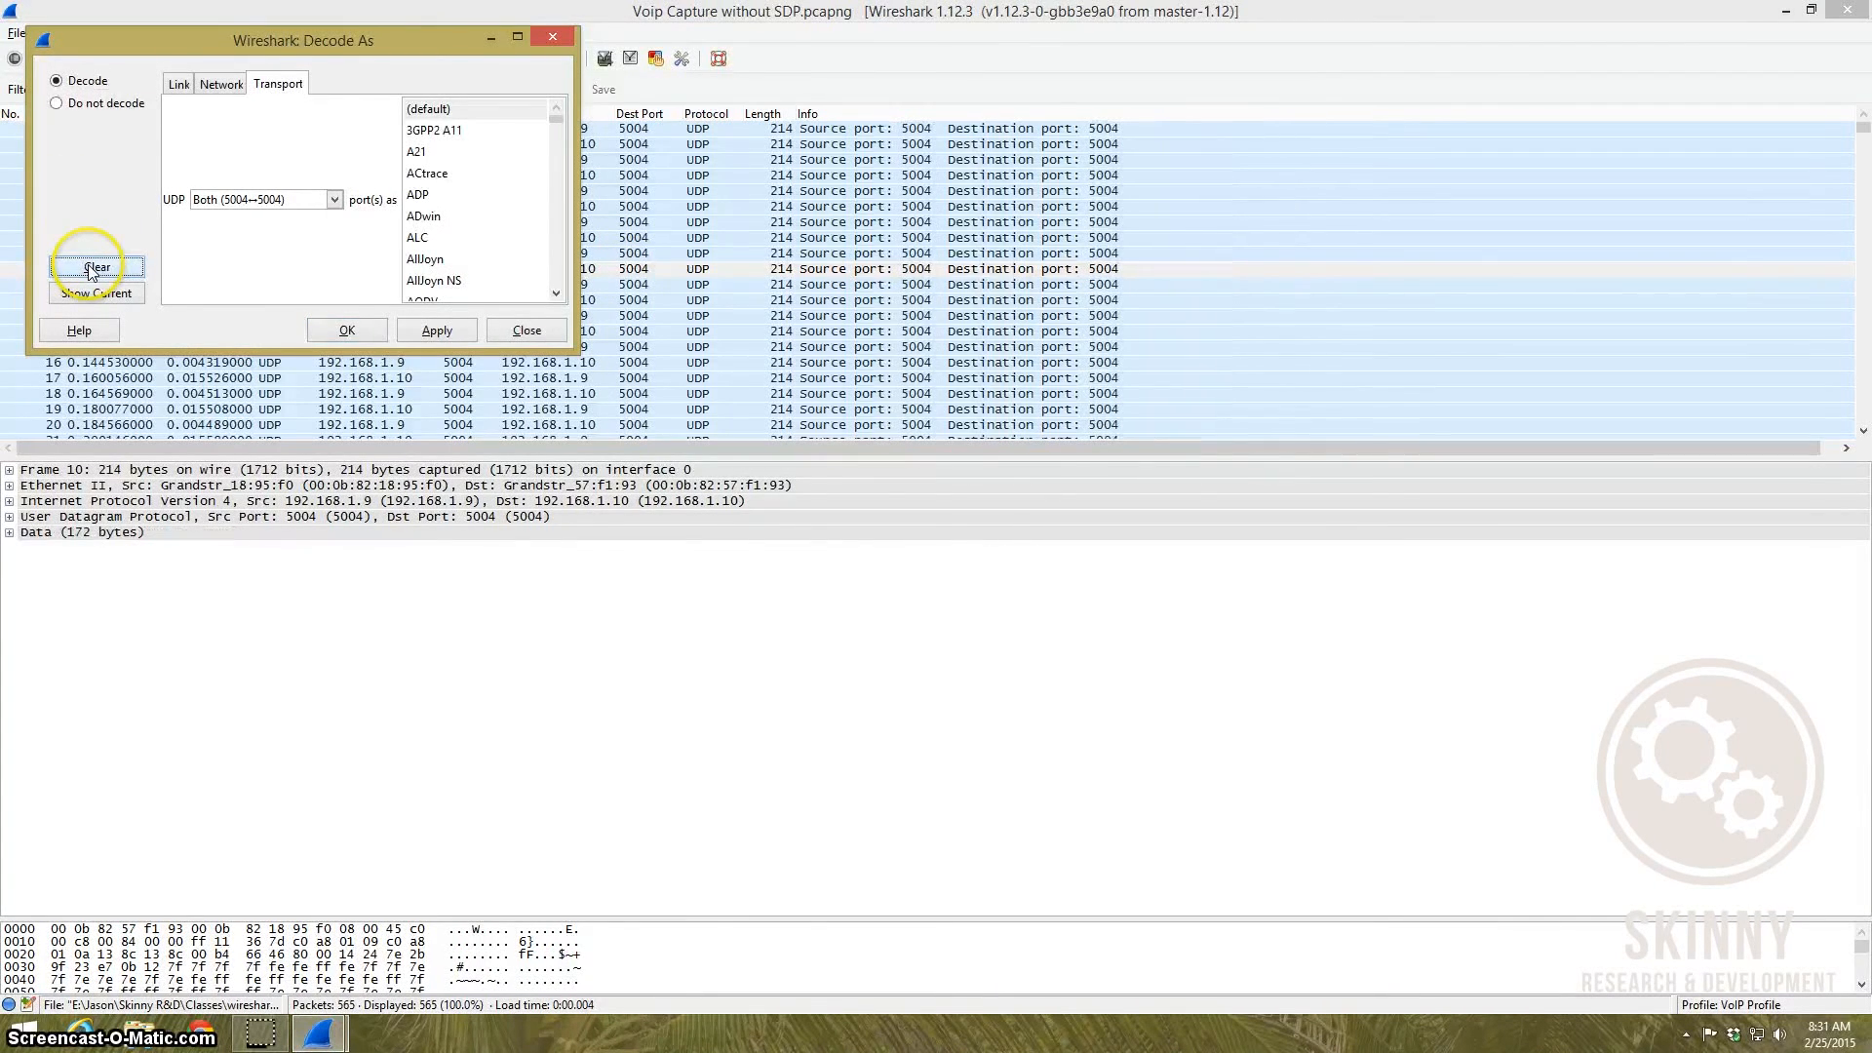
{"action": "left_click", "coordinate": [527, 330]}
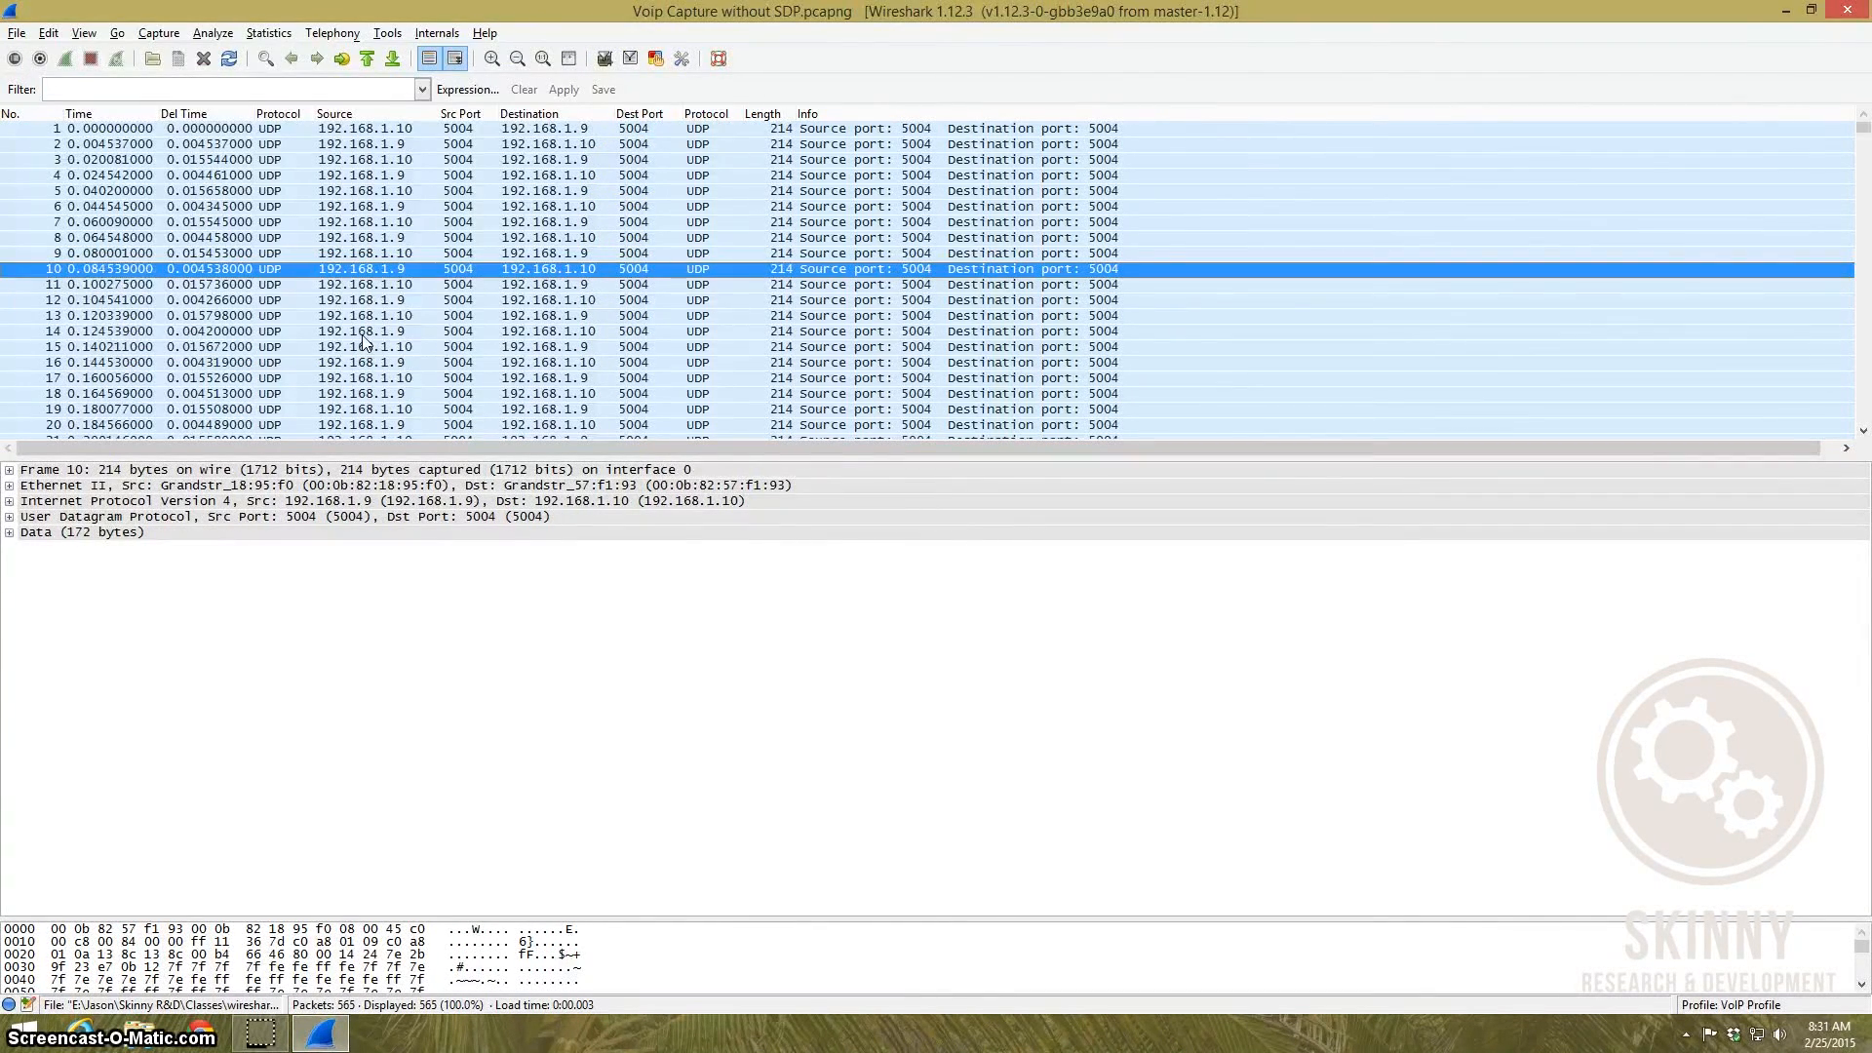